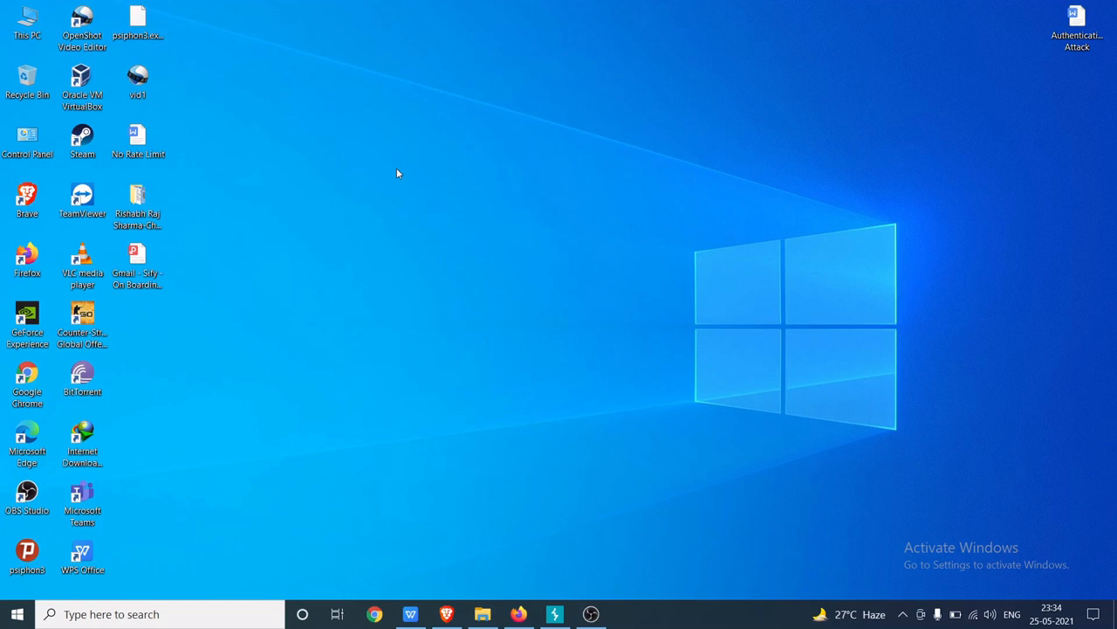
mouse_move(410, 179)
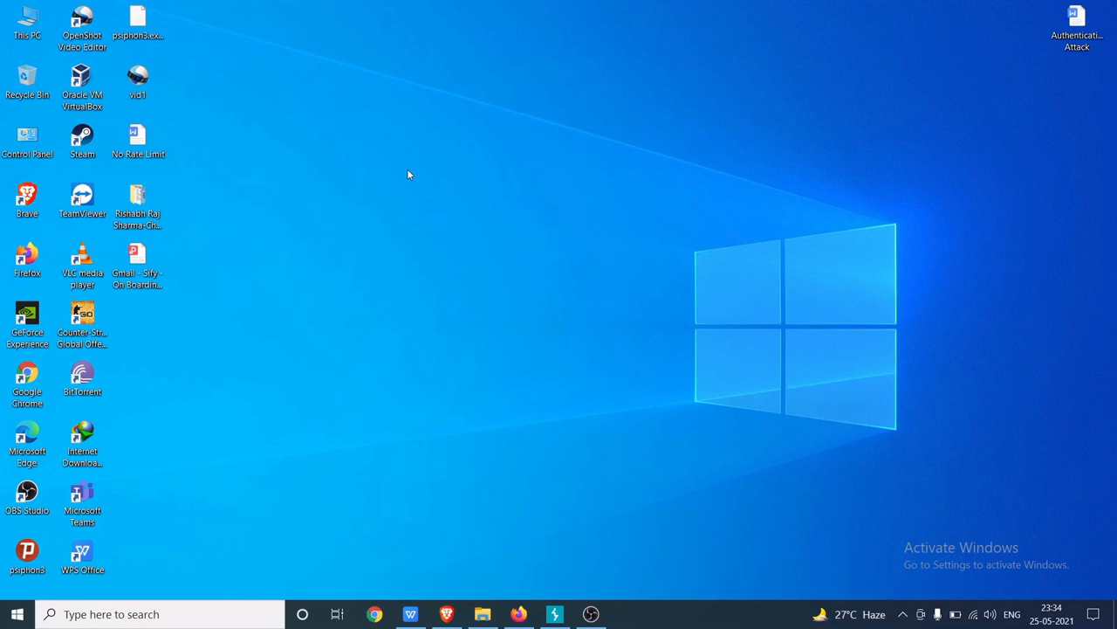
mouse_move(485, 496)
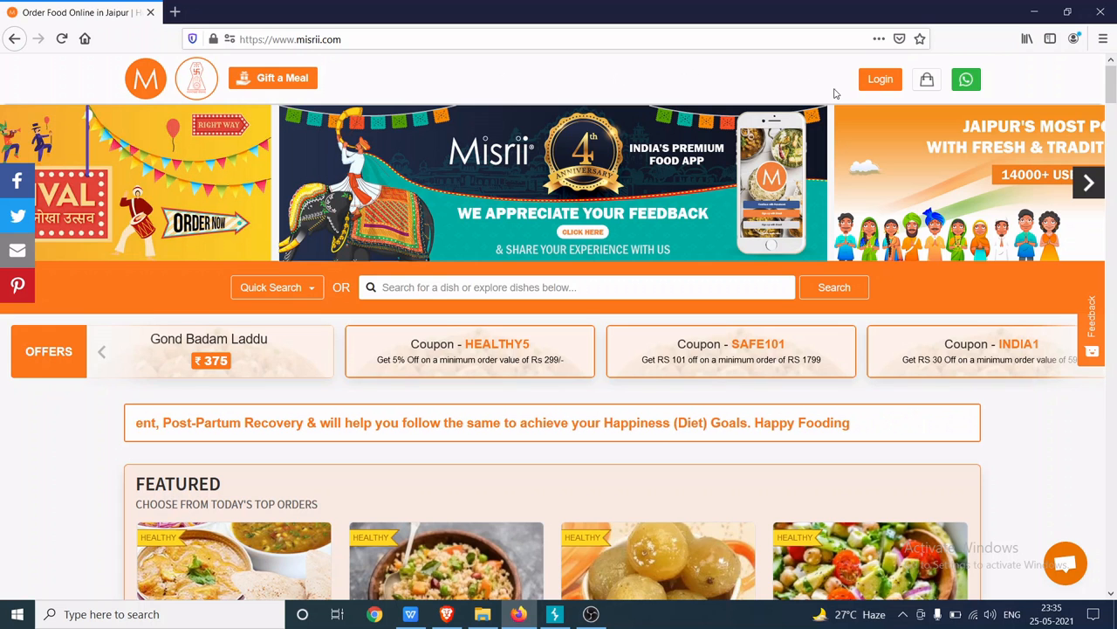
click(880, 78)
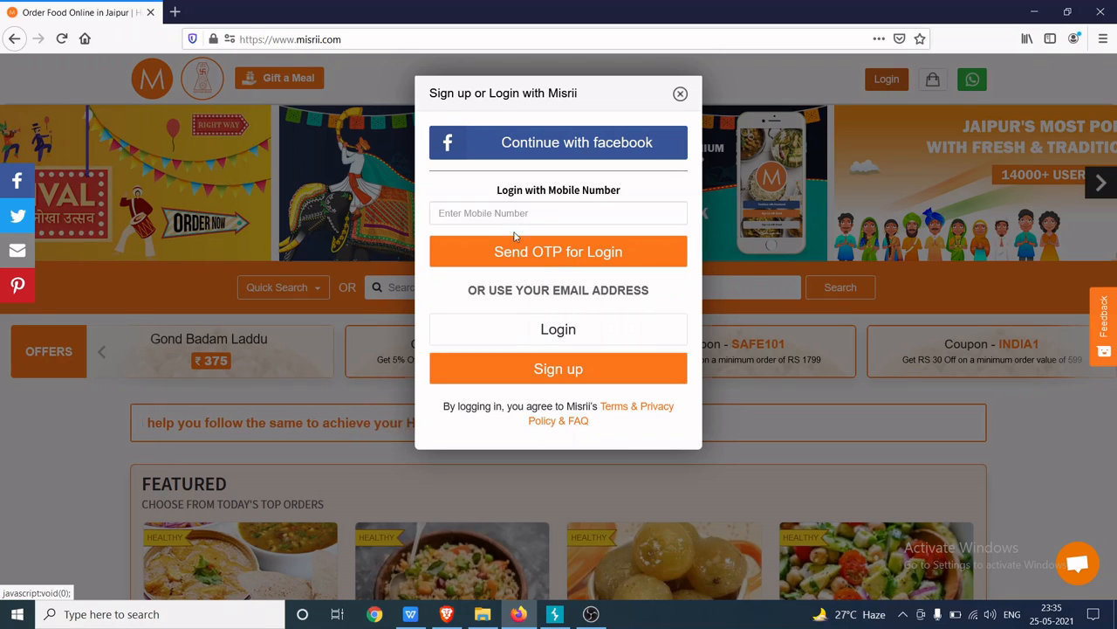
click(559, 213)
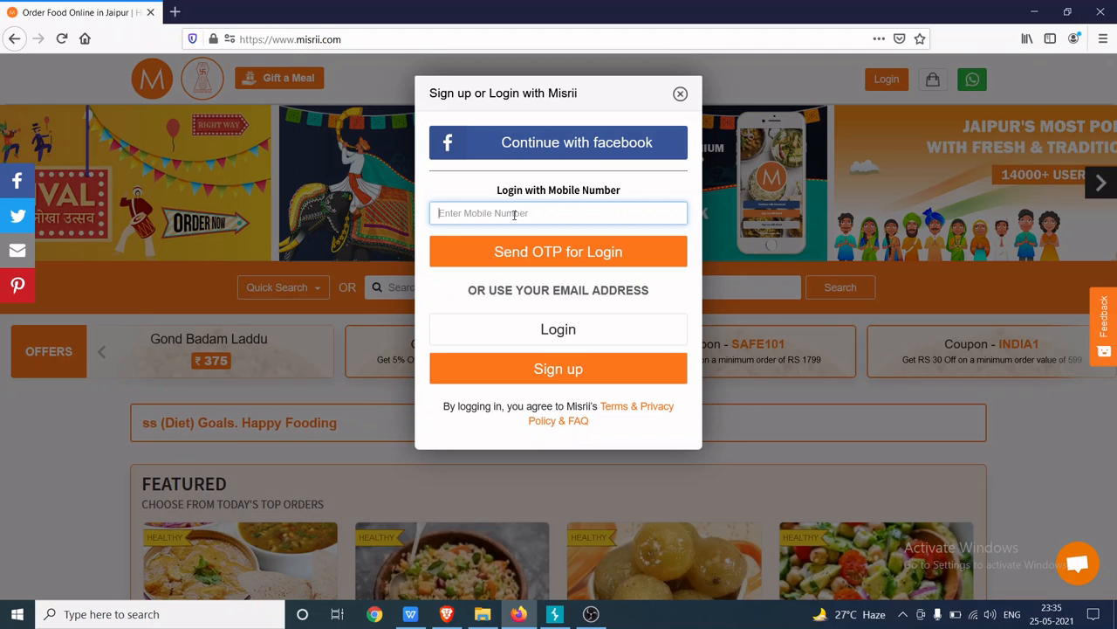
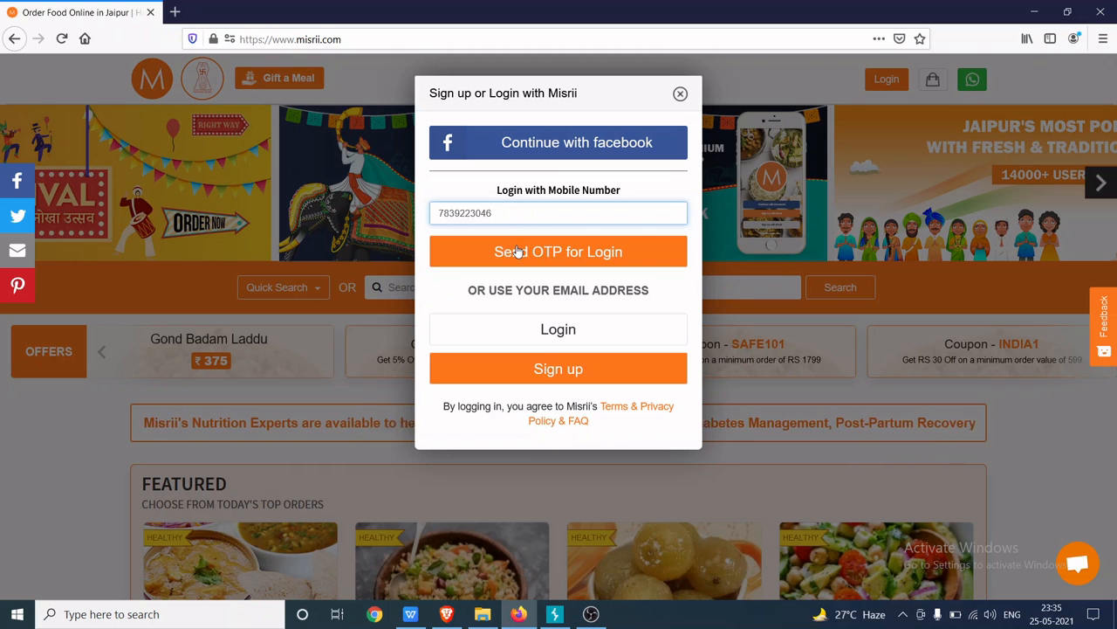
click(559, 251)
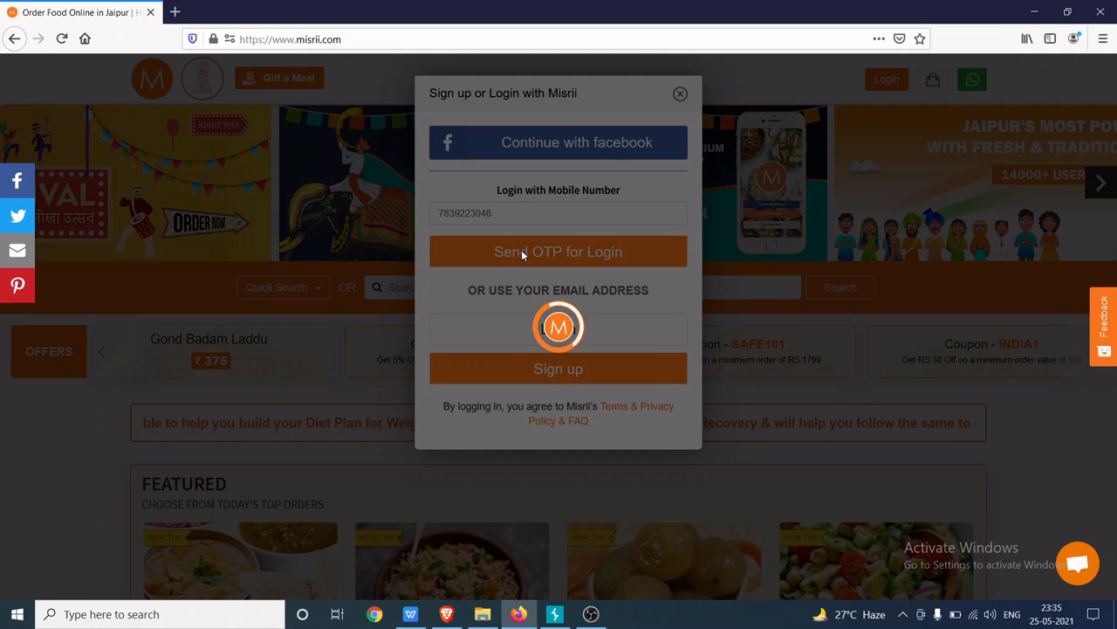
click(558, 251)
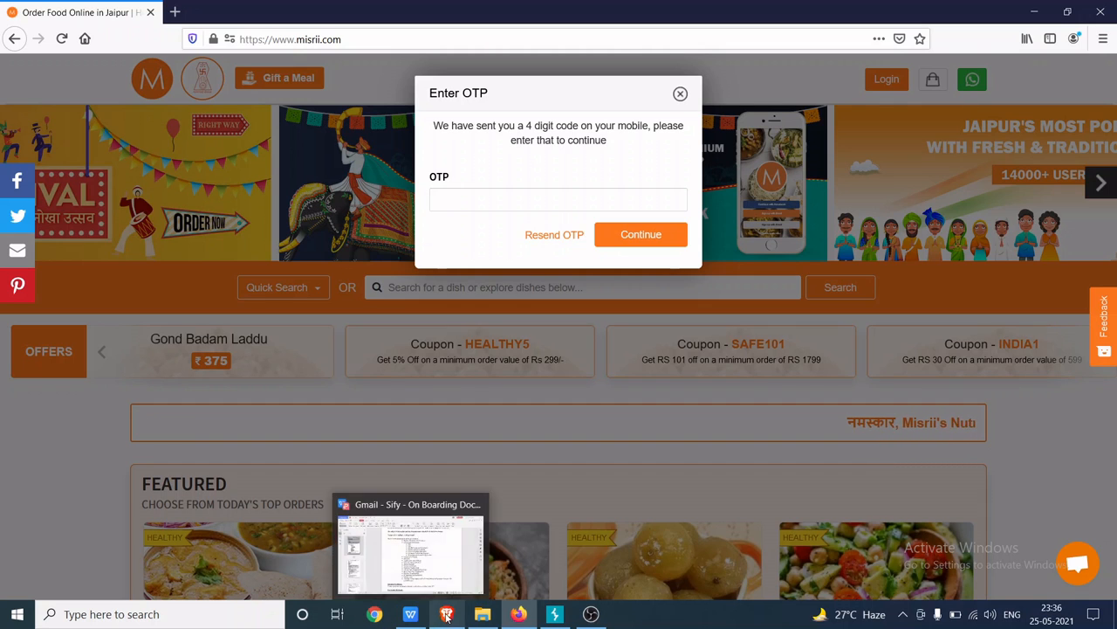
click(410, 541)
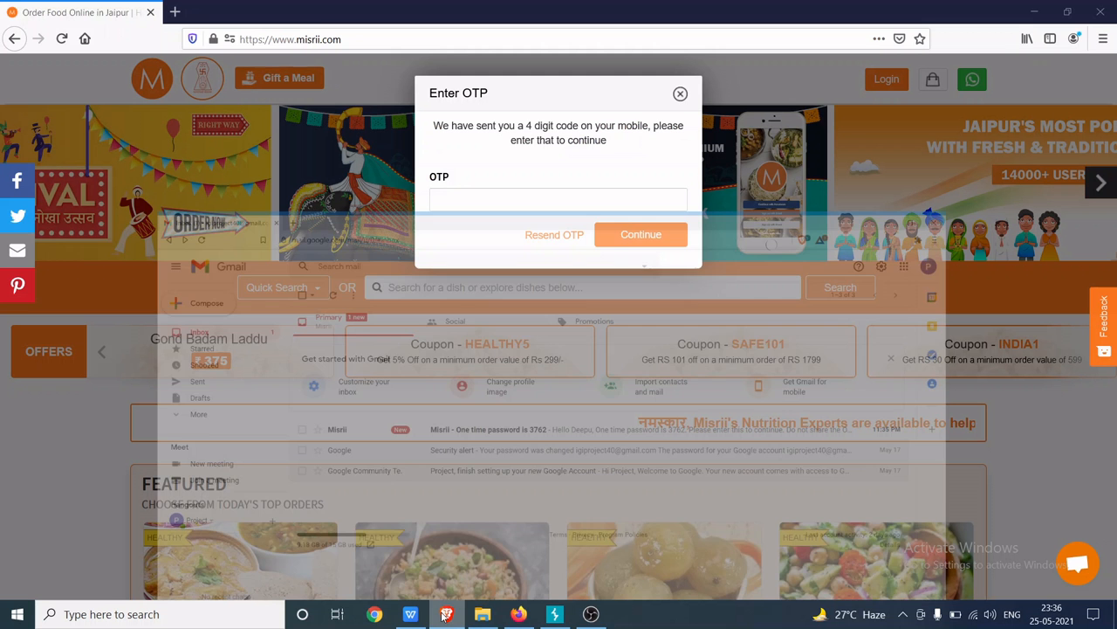
click(559, 199)
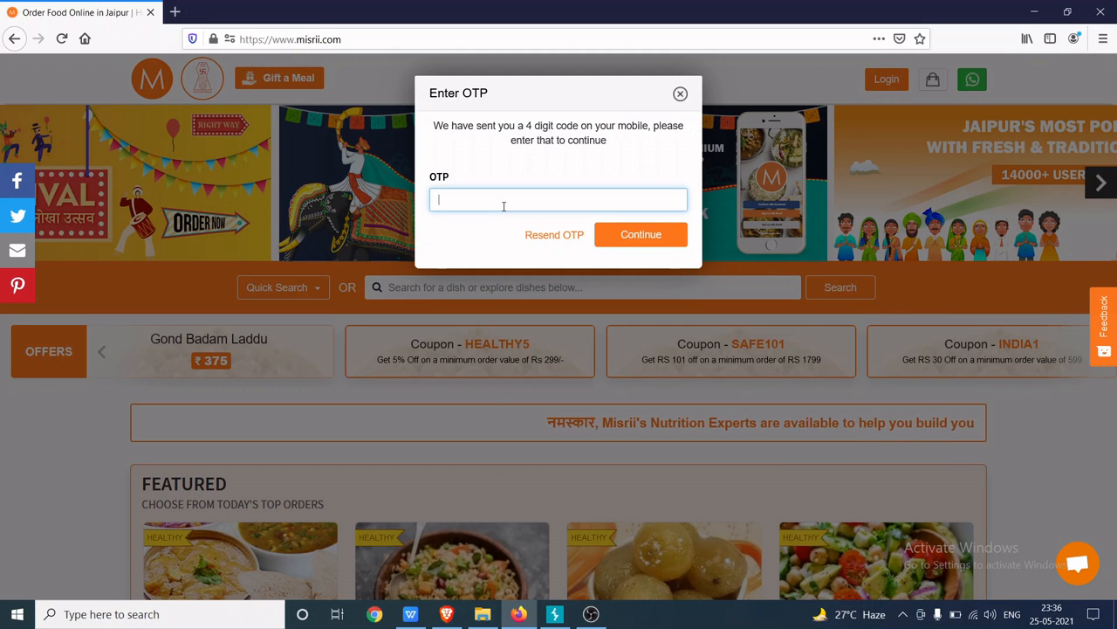
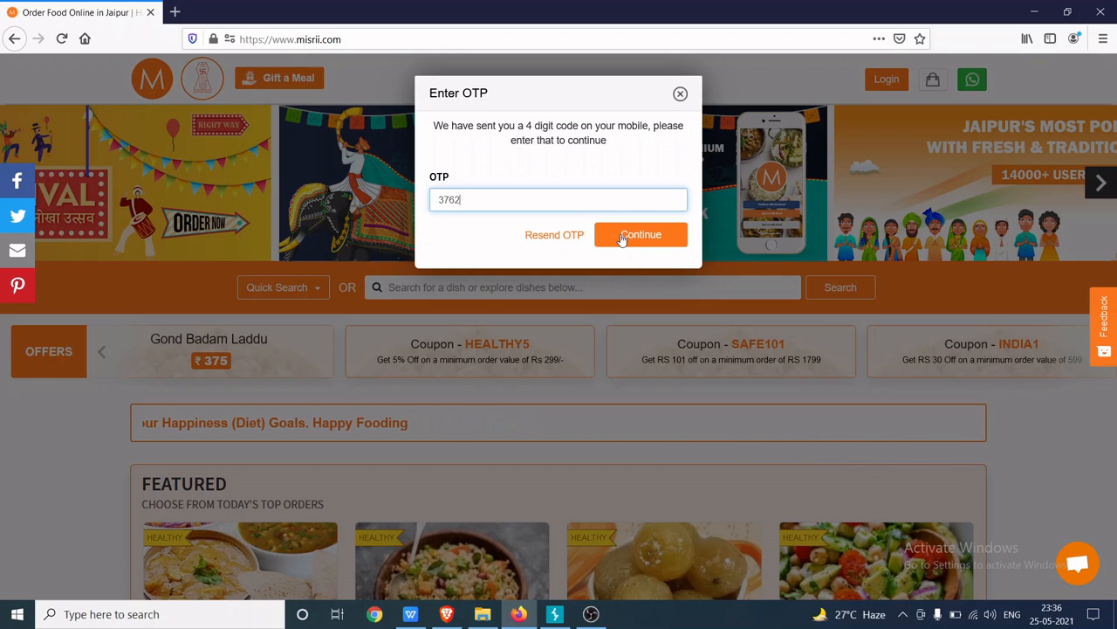
click(641, 234)
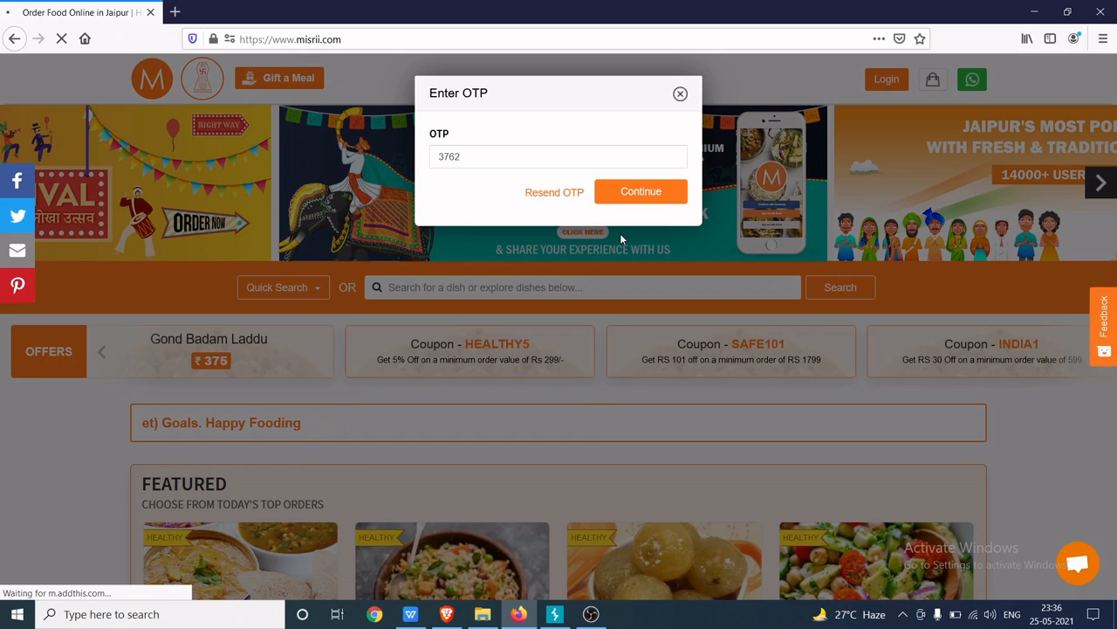
click(641, 190)
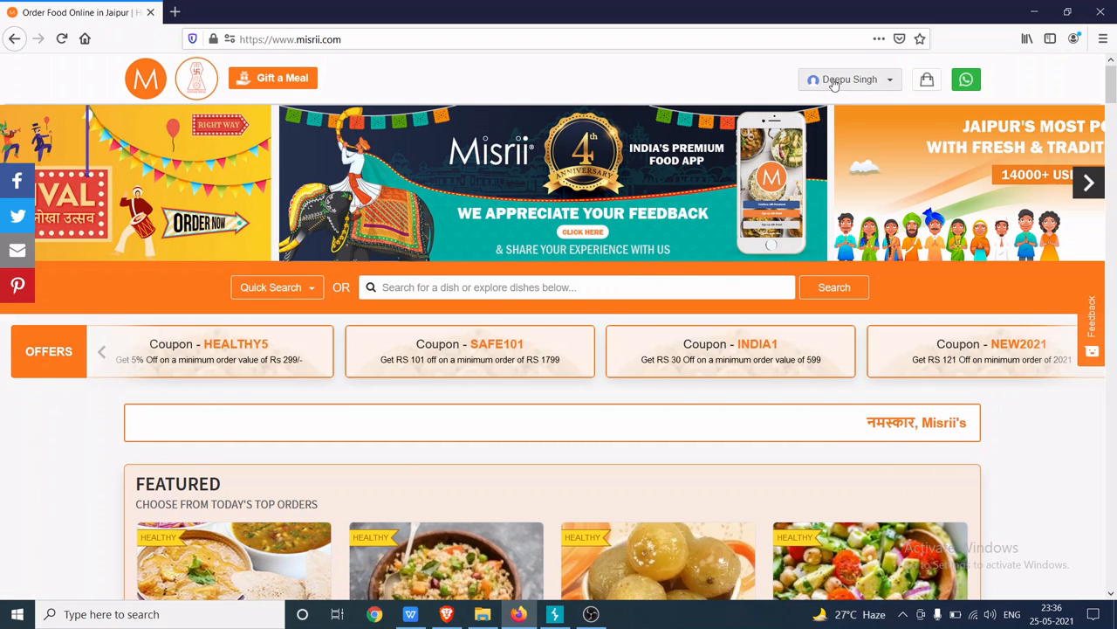
Step: Review the account's empty My Orders list and the Account Settings contact details
click(848, 80)
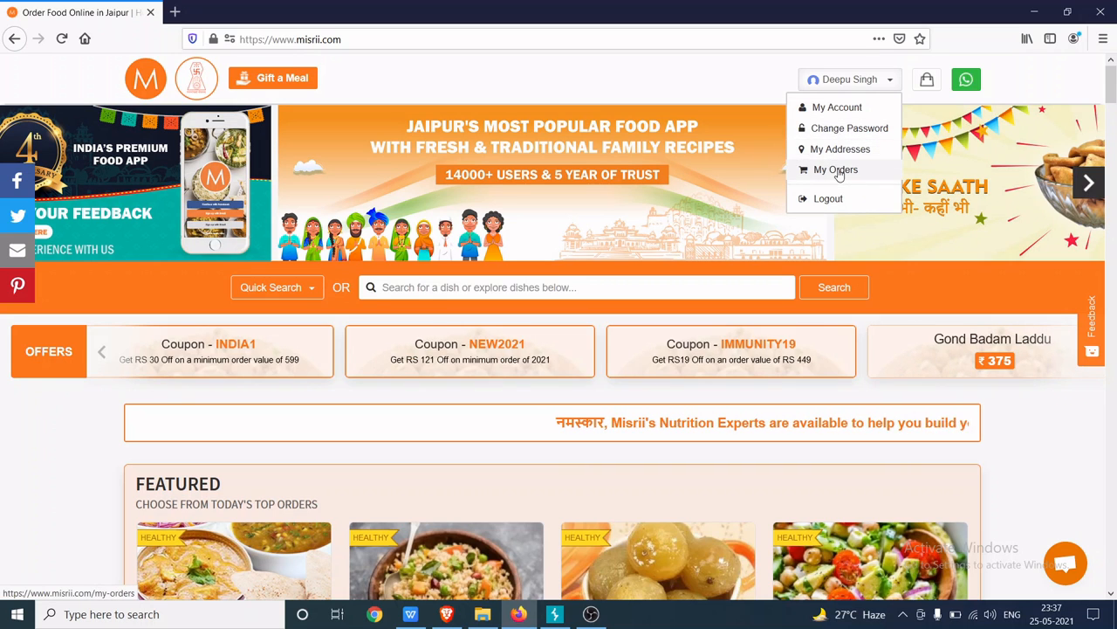
click(834, 169)
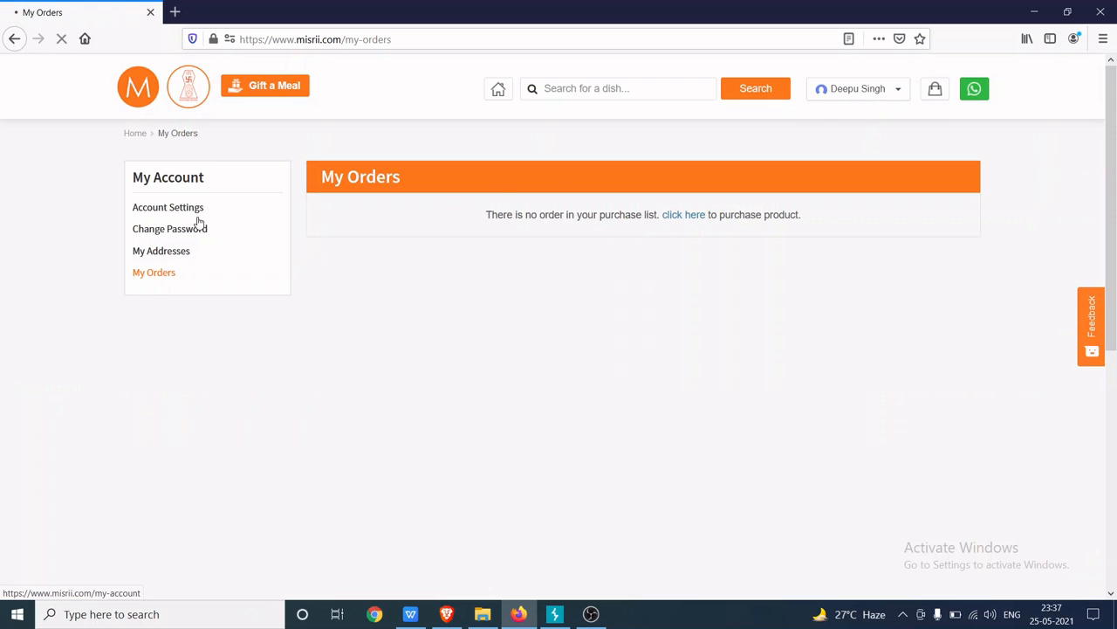
click(167, 206)
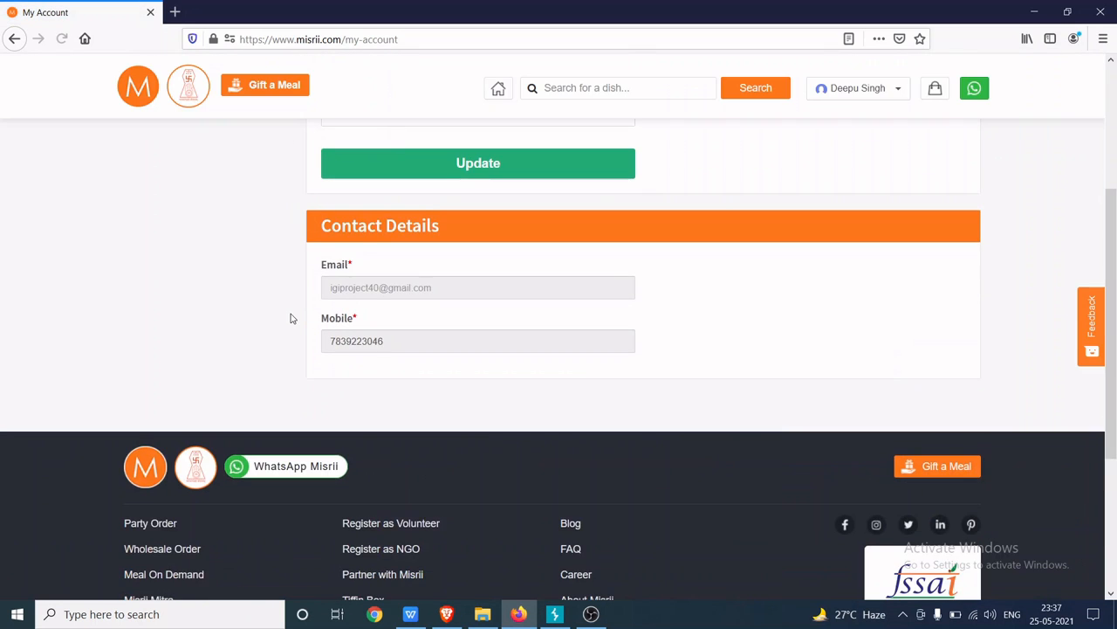
scroll(up, 3)
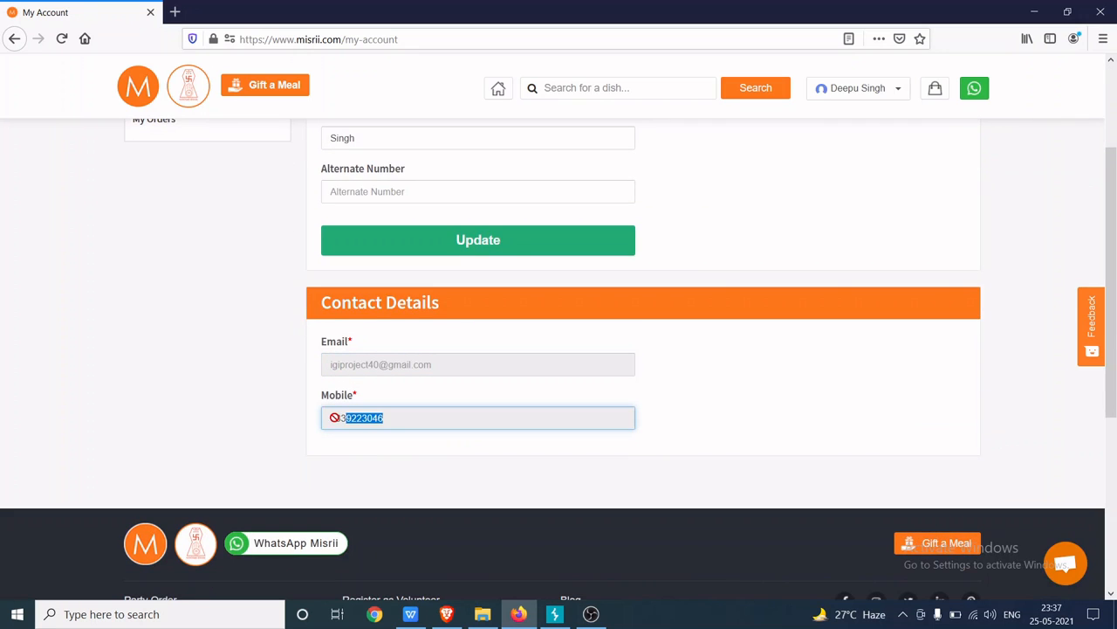
scroll(up, 3)
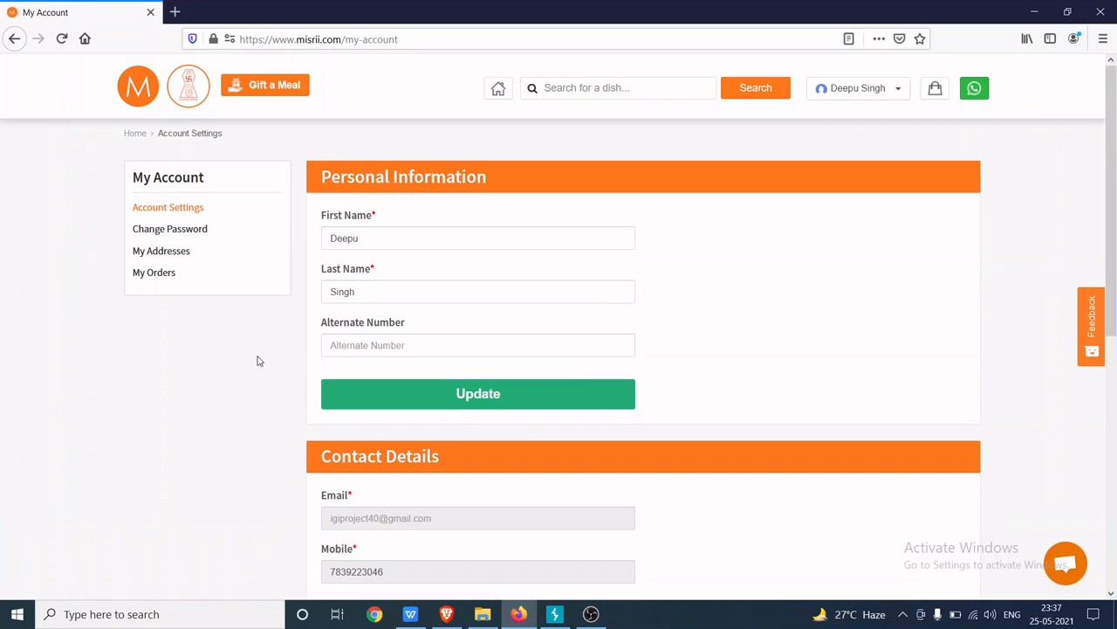
Step: Log out of the account from the header dropdown
click(859, 88)
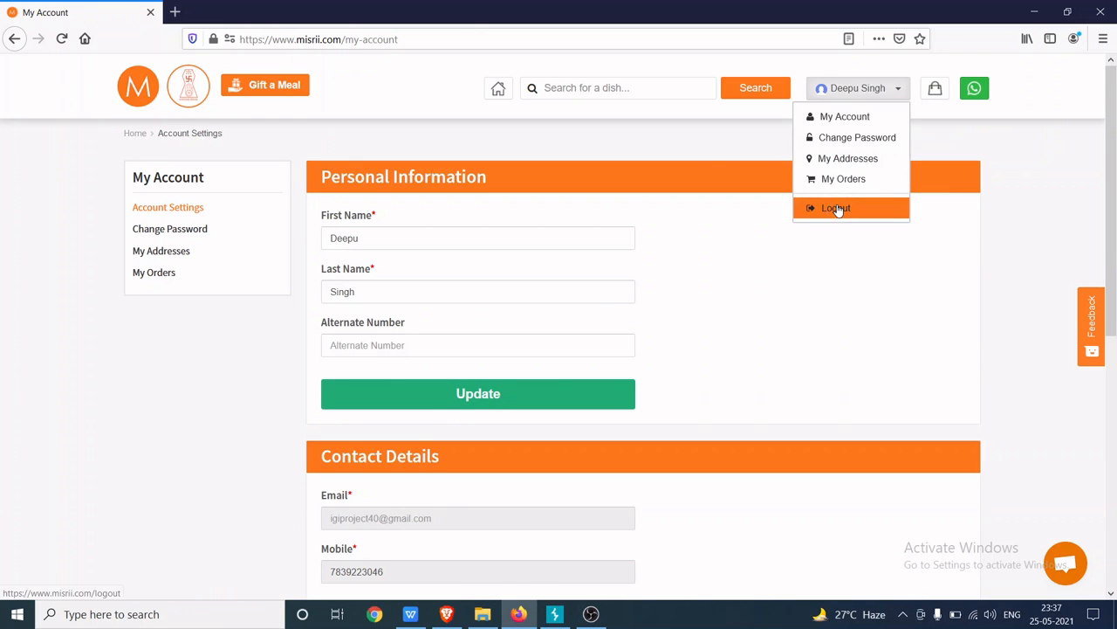
click(835, 208)
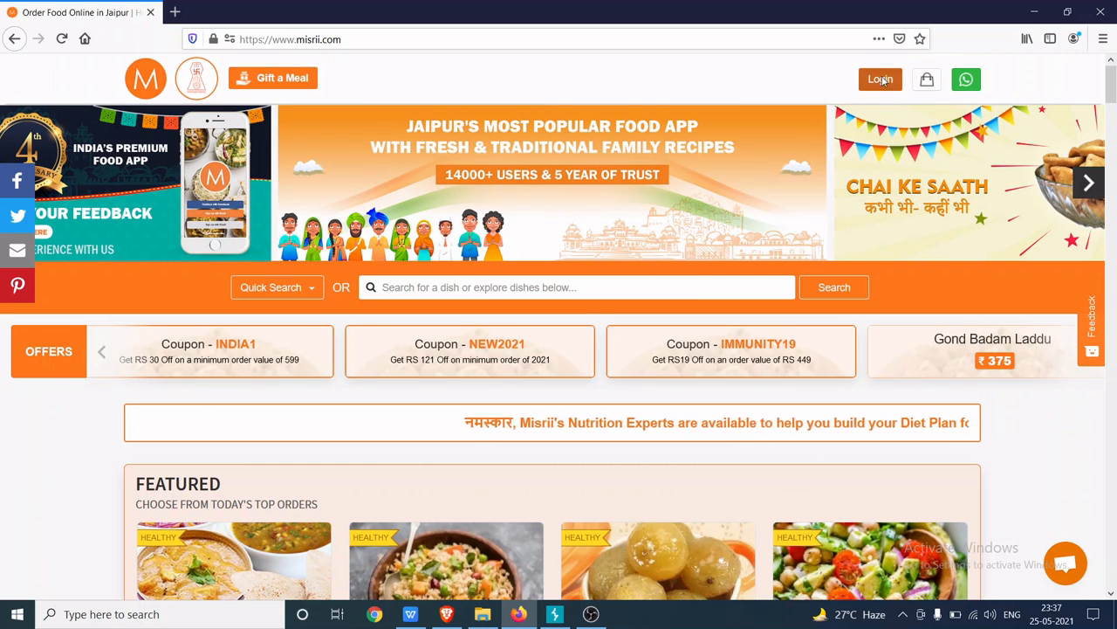
click(880, 78)
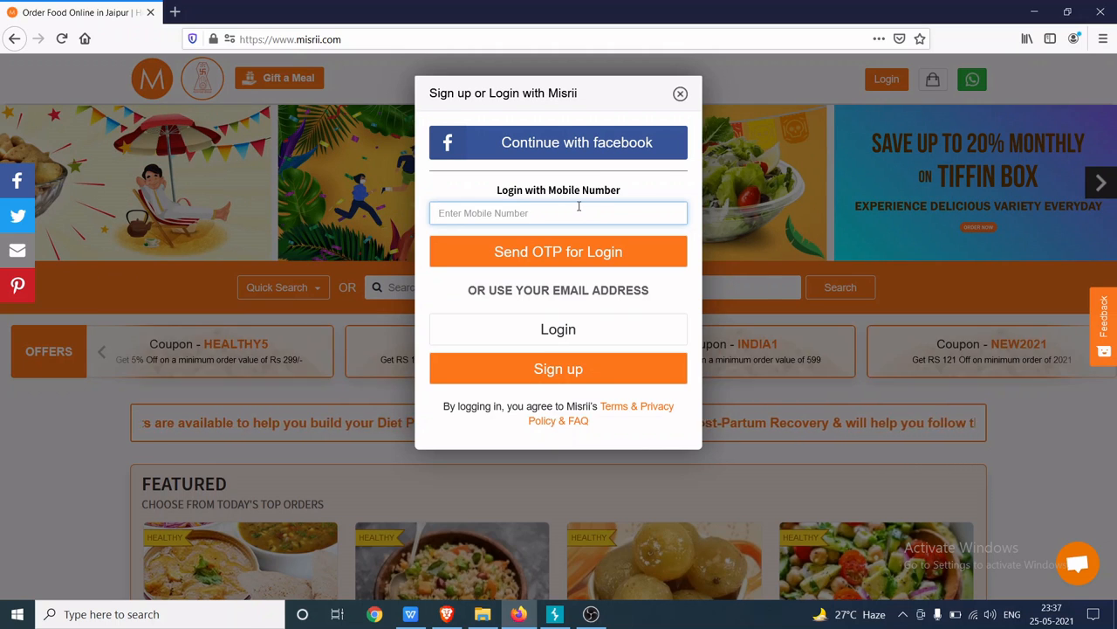
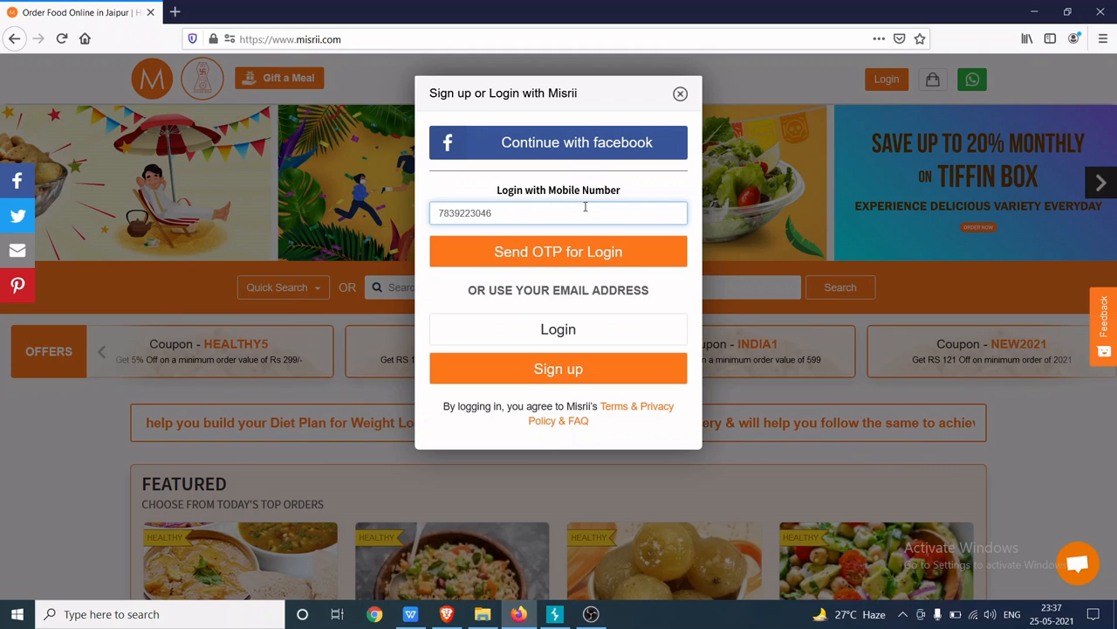
click(558, 252)
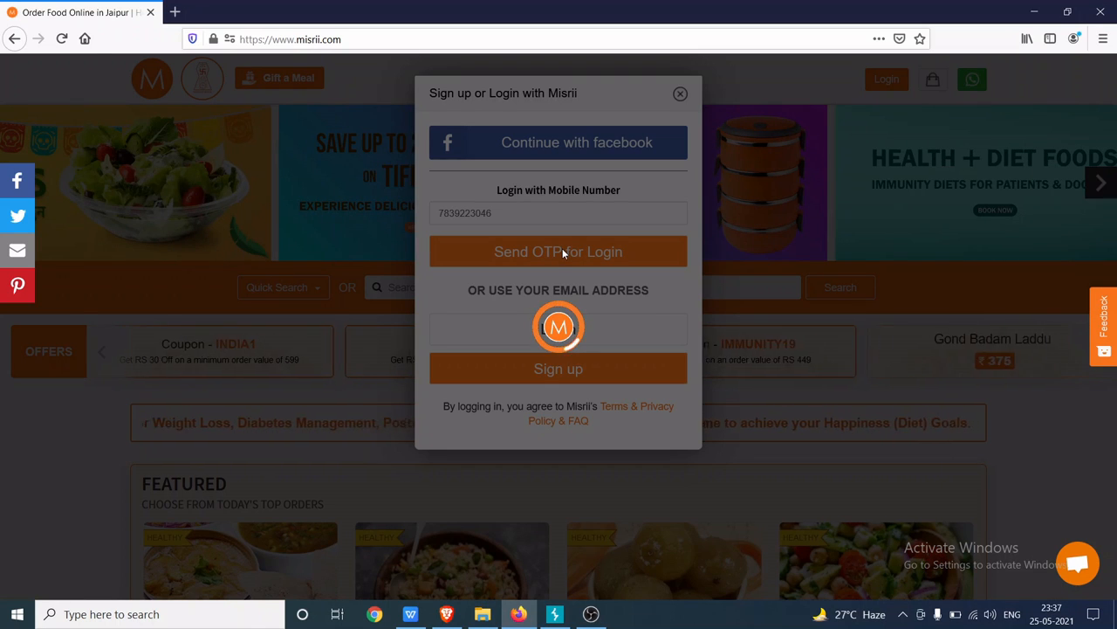
click(559, 251)
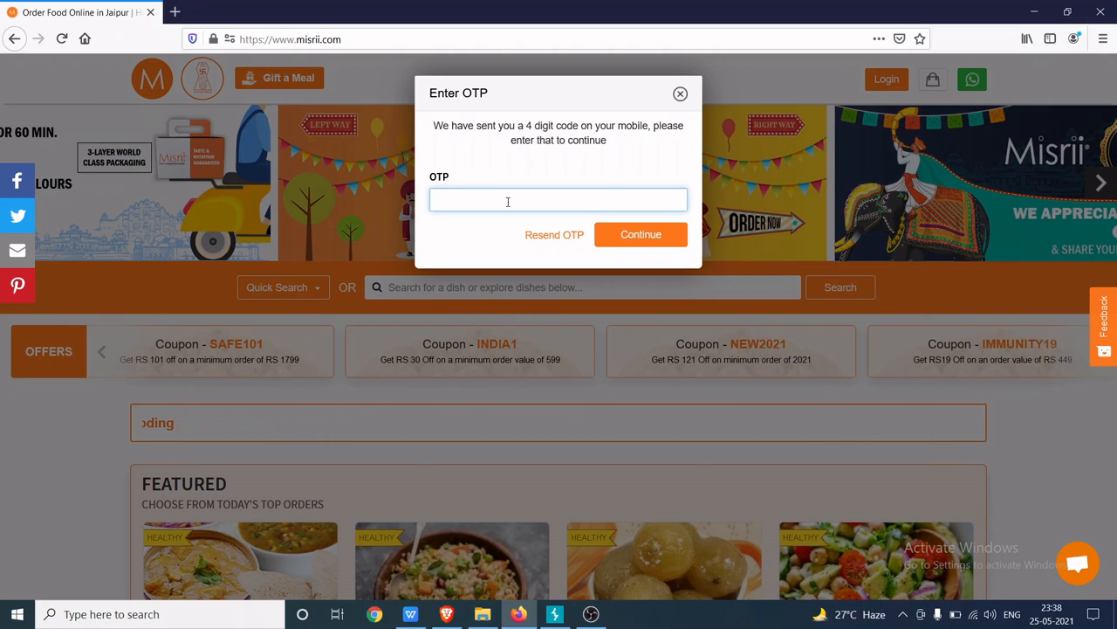
click(447, 615)
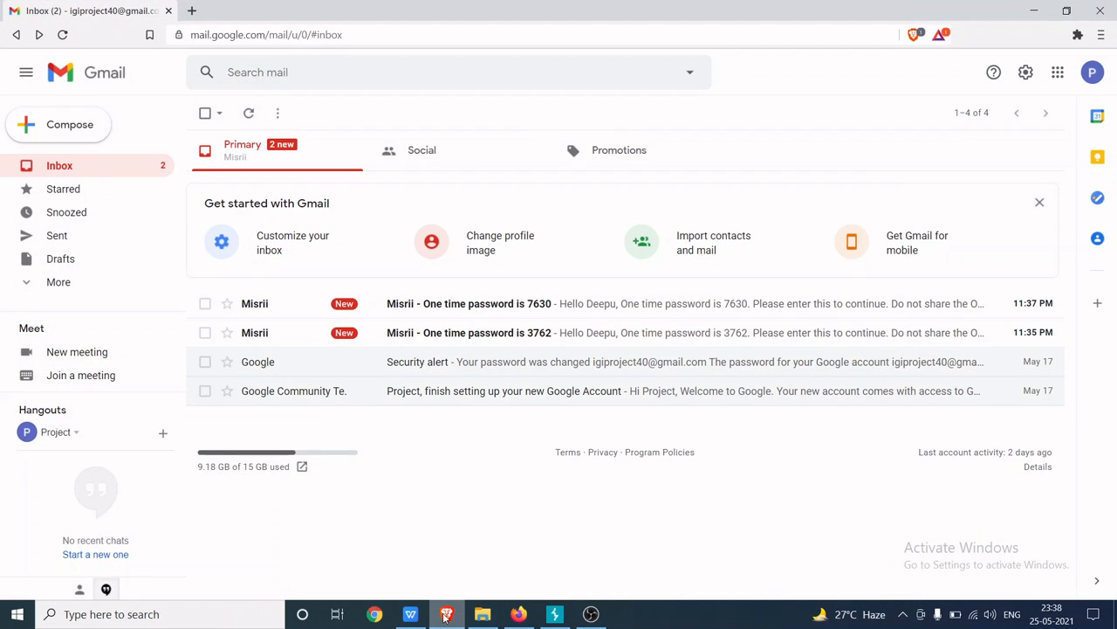
click(447, 614)
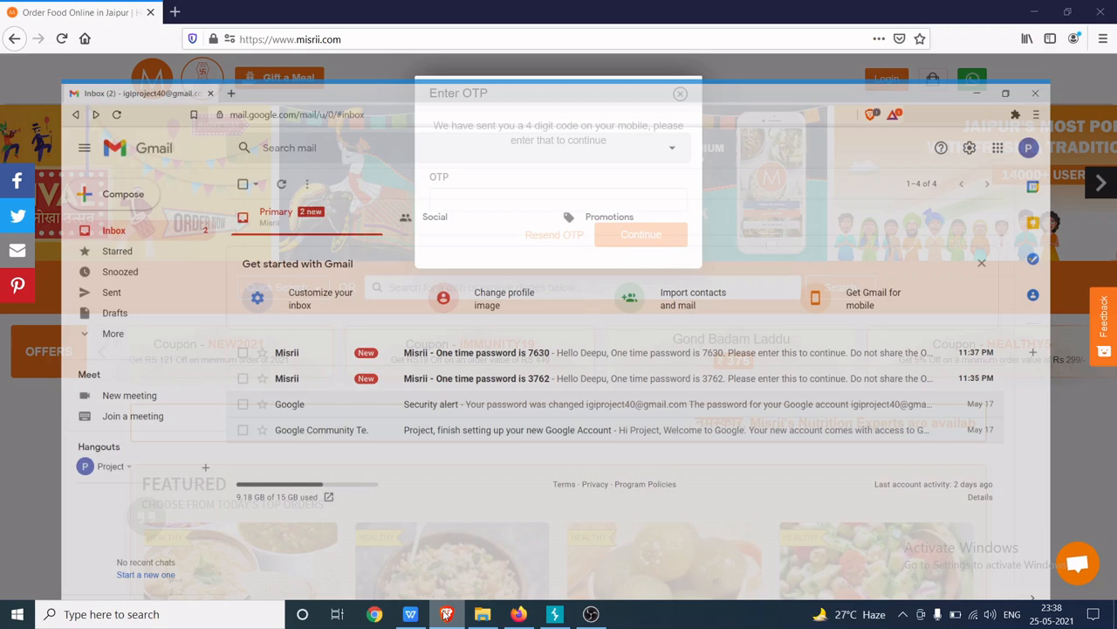
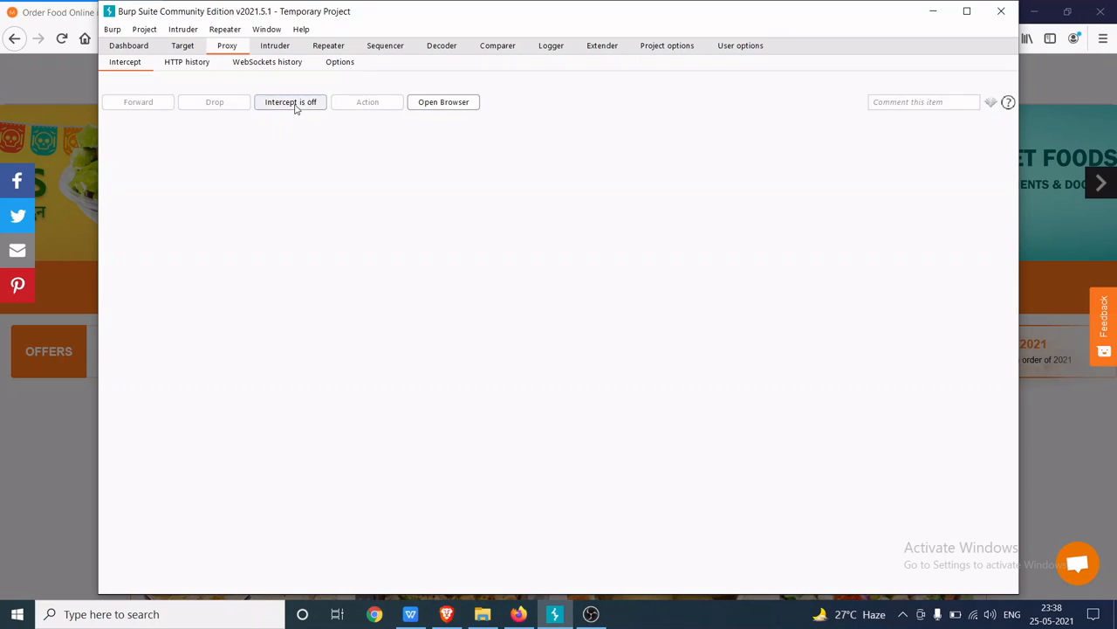
Step: Turn interception on, set the verify_otp request to intercept its response, and forward it to the server
click(290, 101)
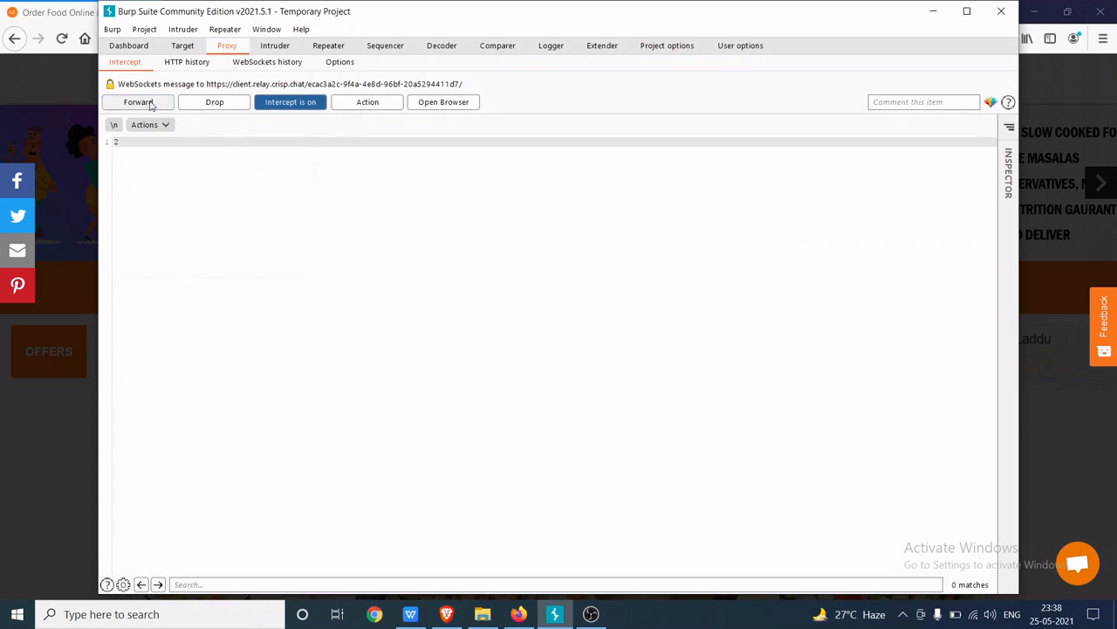
click(136, 101)
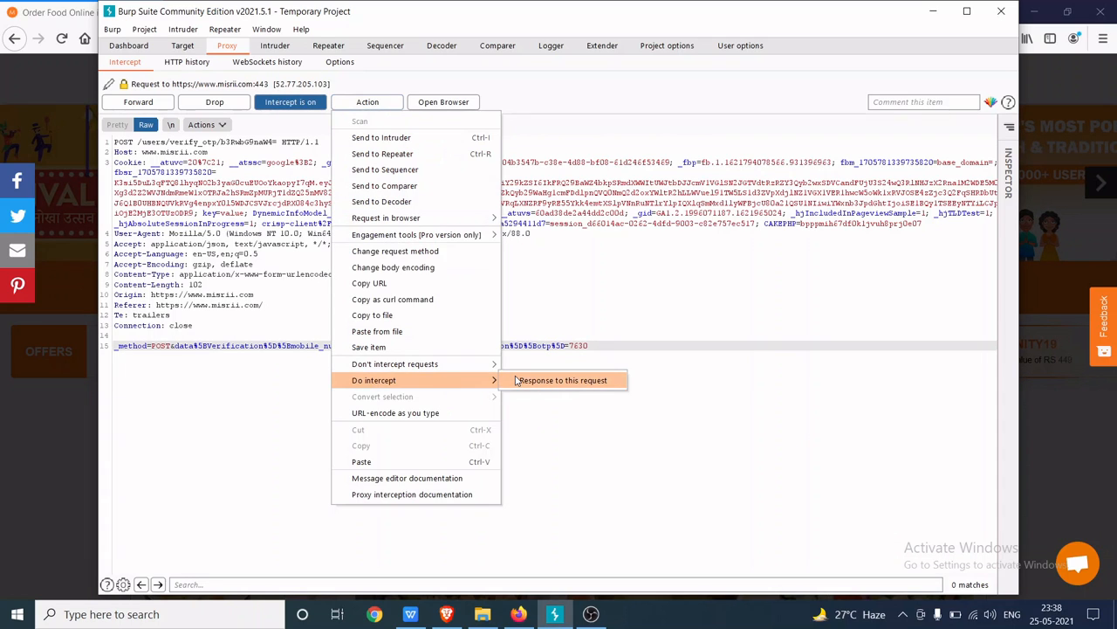
click(562, 381)
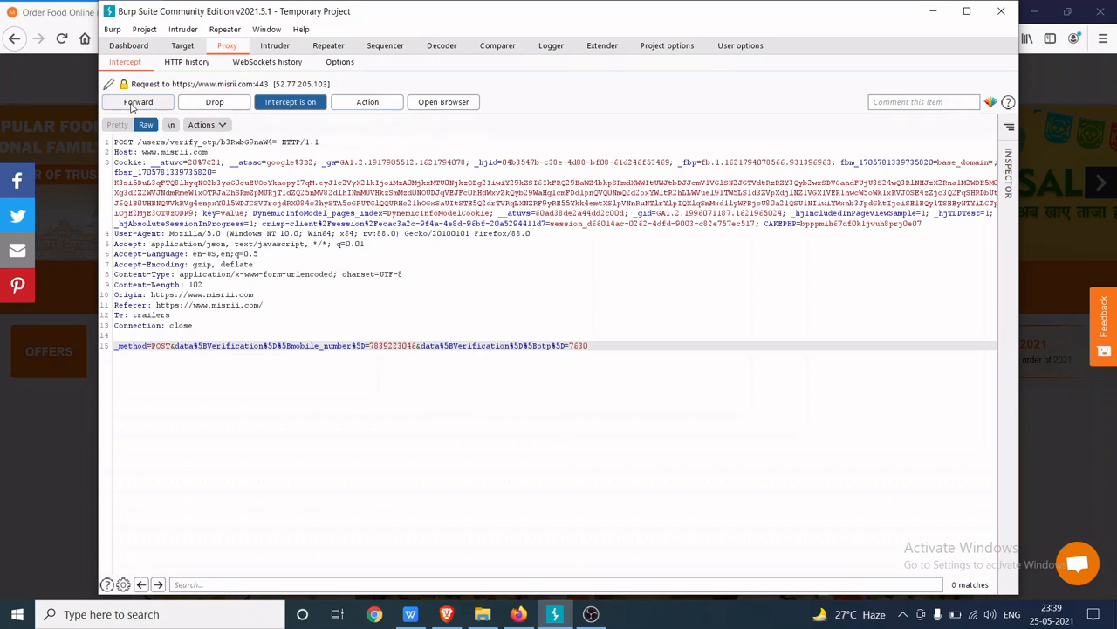
click(138, 101)
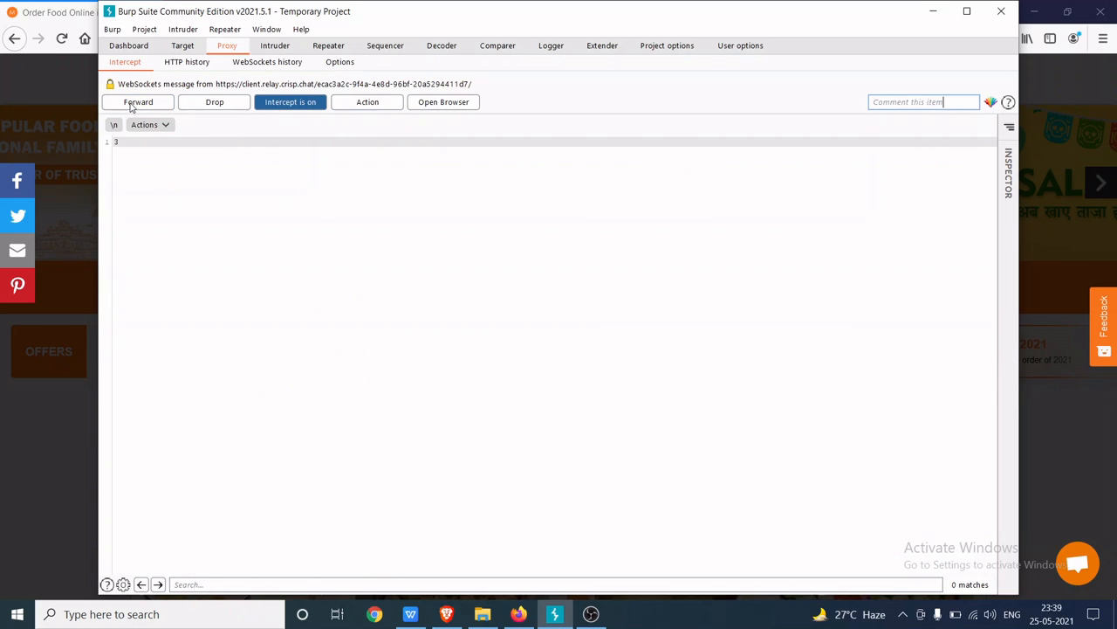
click(138, 101)
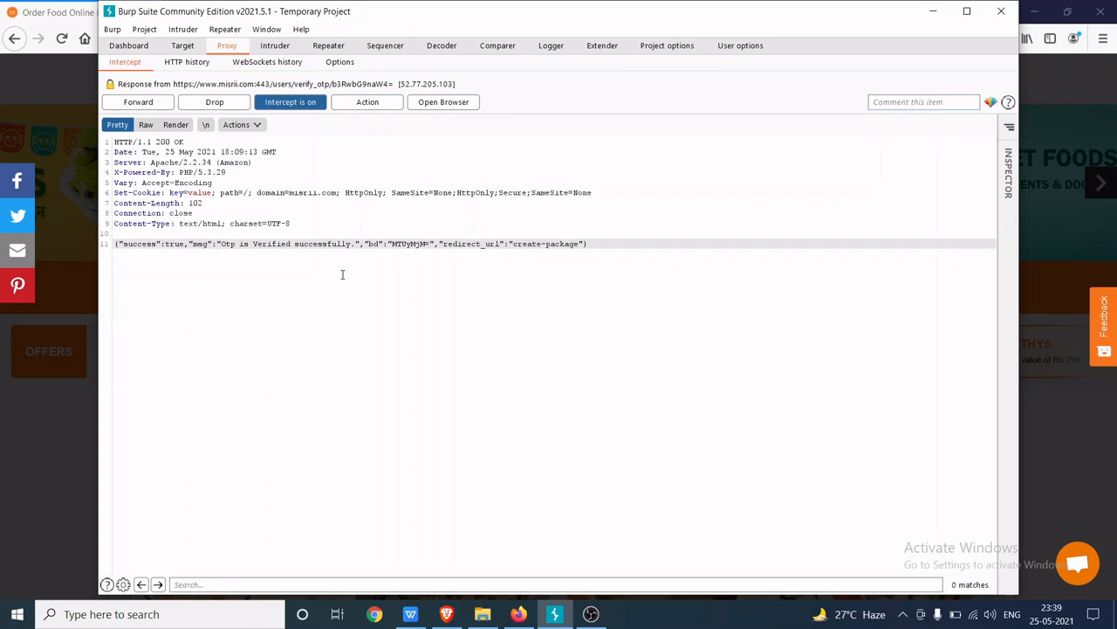
mouse_move(388, 255)
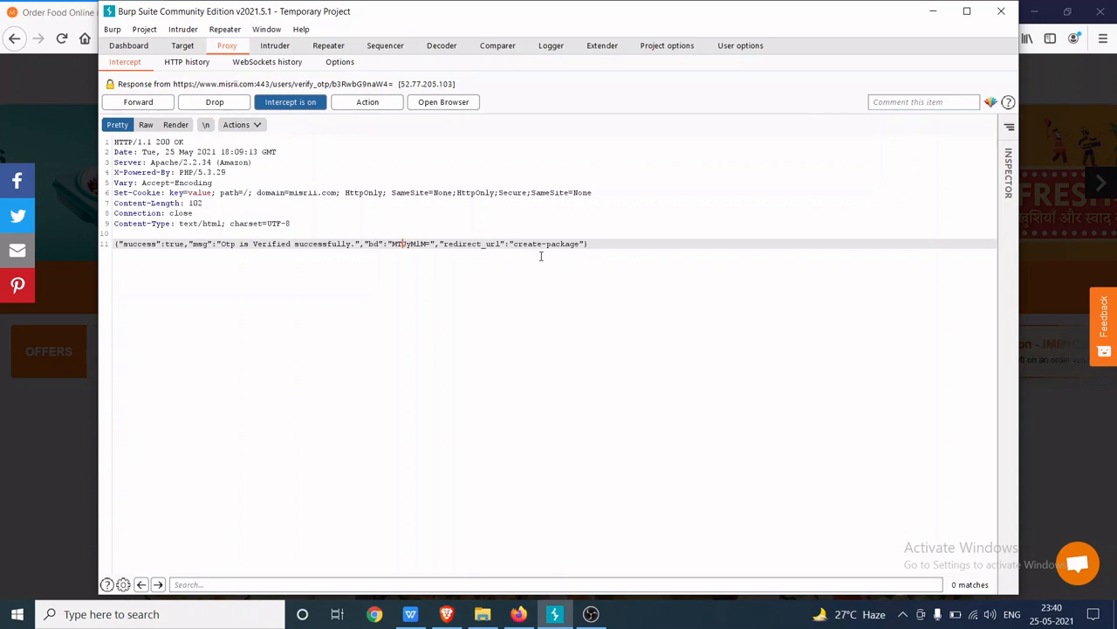
Step: Forward the OTP response with the altered user id on to the browser
click(138, 101)
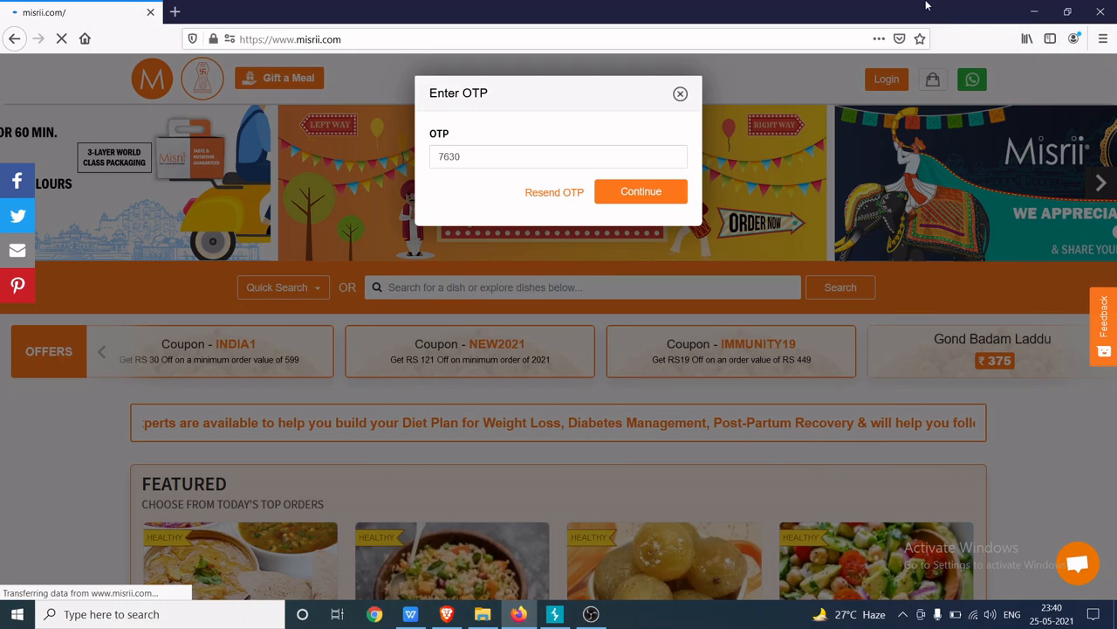
Step: Let the login finish, landing in a different user's account on the home page
click(641, 190)
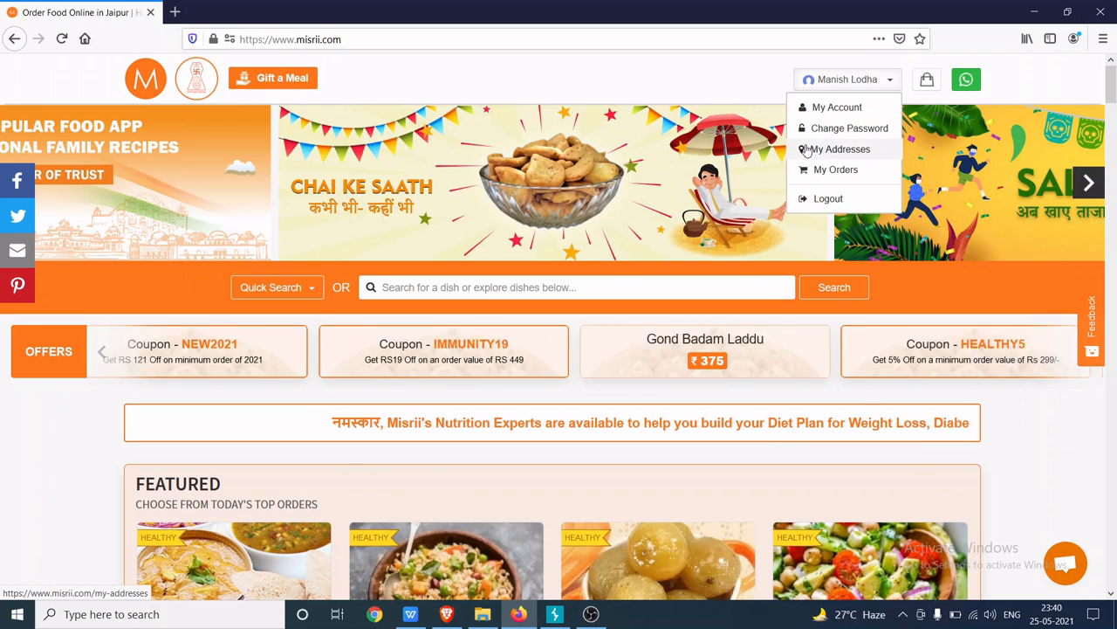
Step: View the hijacked account's My Addresses and Account Settings, including its email and mobile number
click(842, 149)
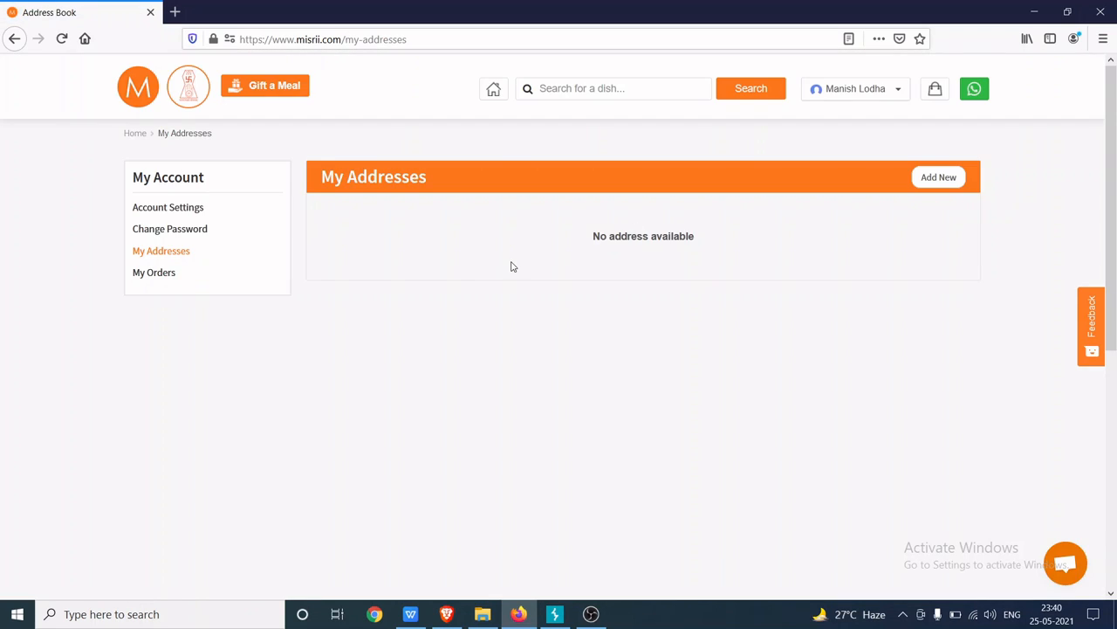
click(168, 206)
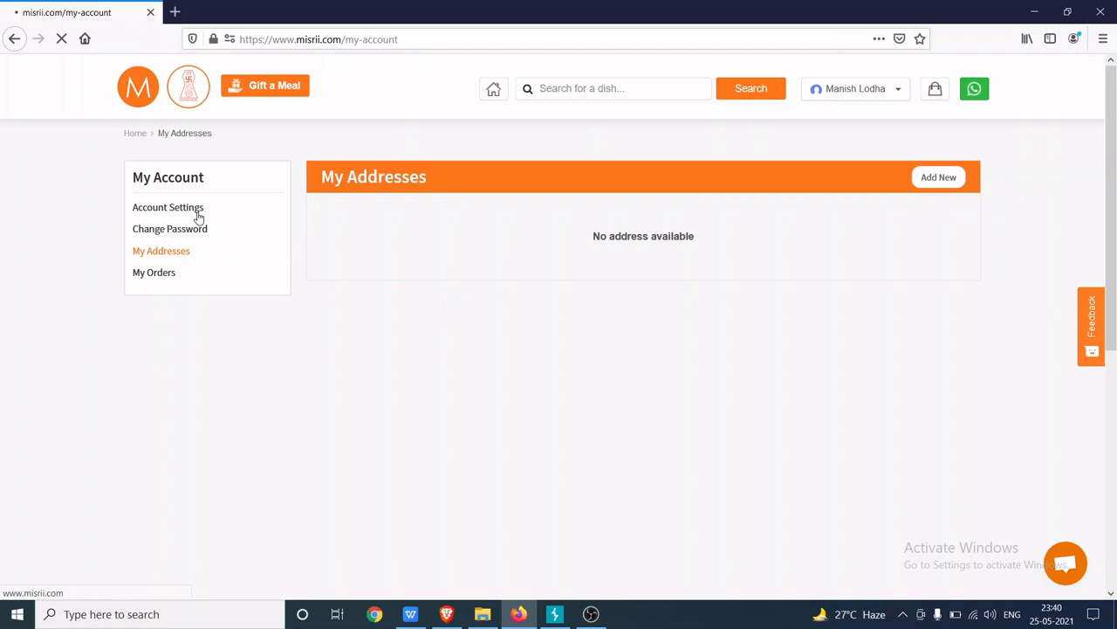
click(168, 206)
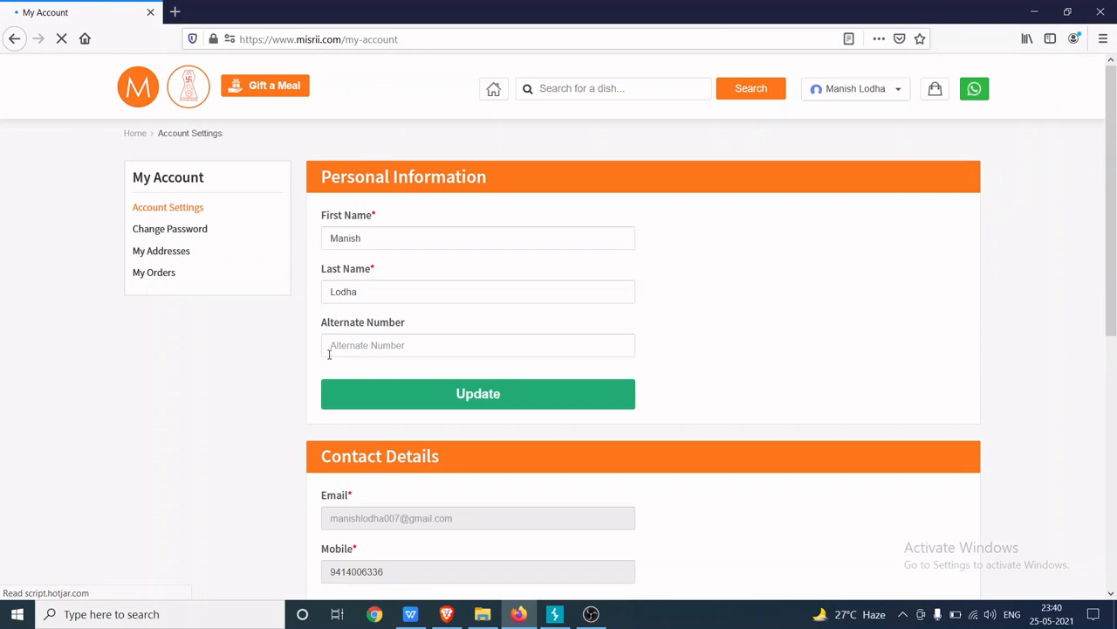
scroll(down, 3)
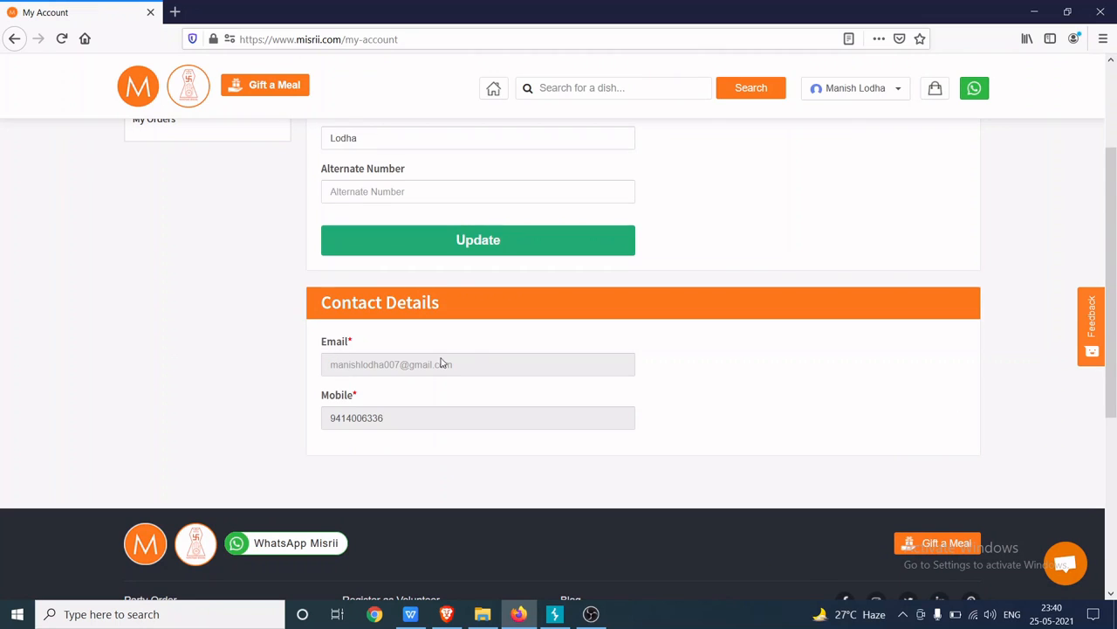
double_click(367, 418)
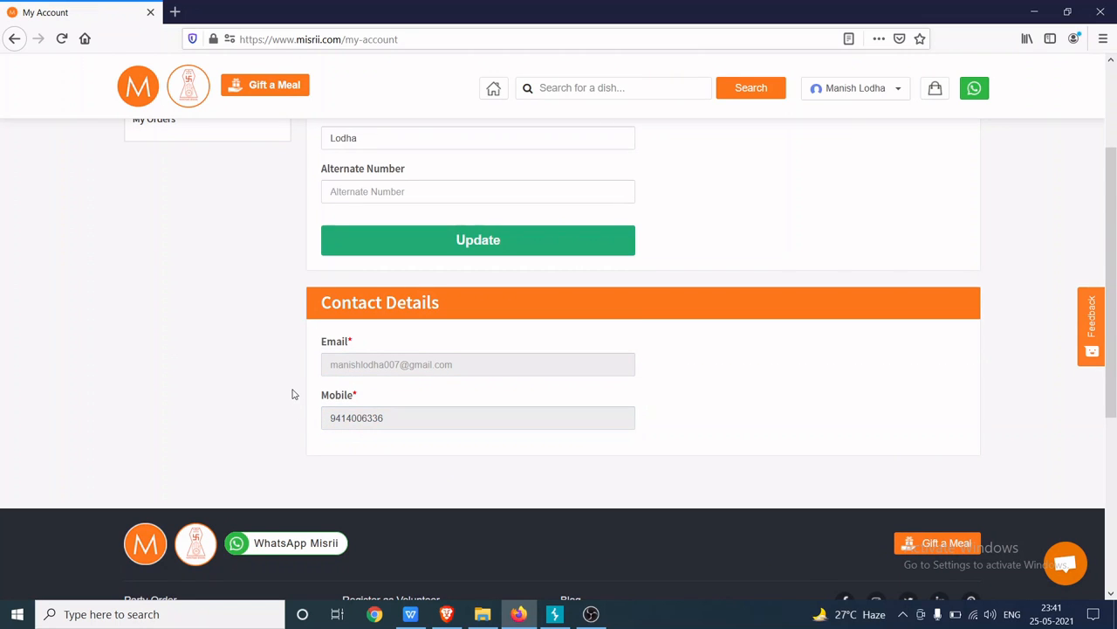
scroll(up, 3)
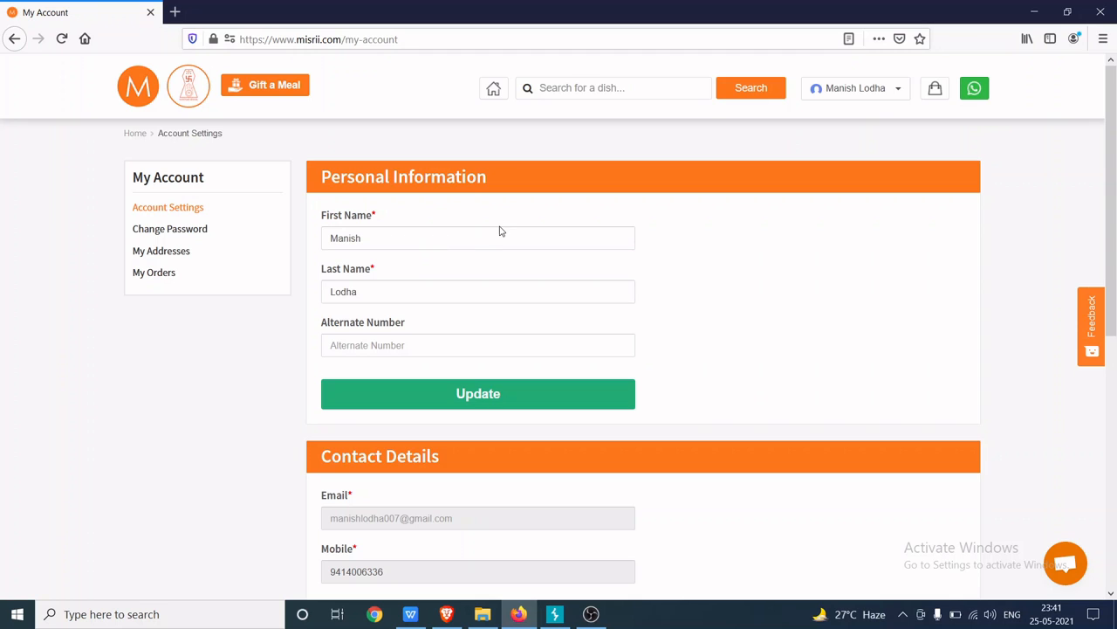
scroll(down, 3)
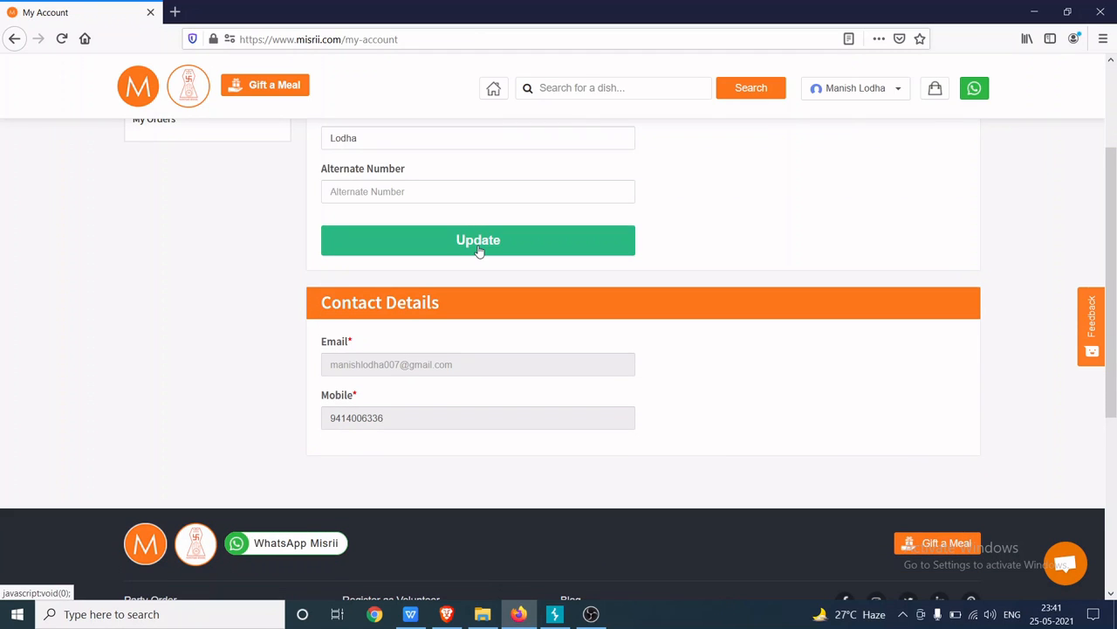
mouse_move(458, 213)
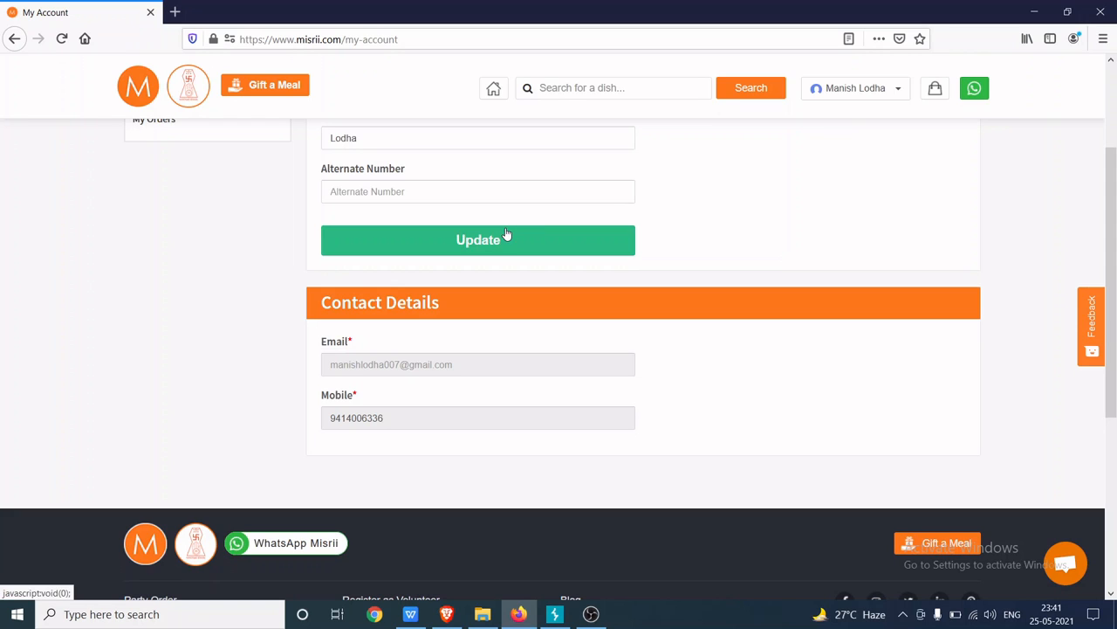
mouse_move(523, 234)
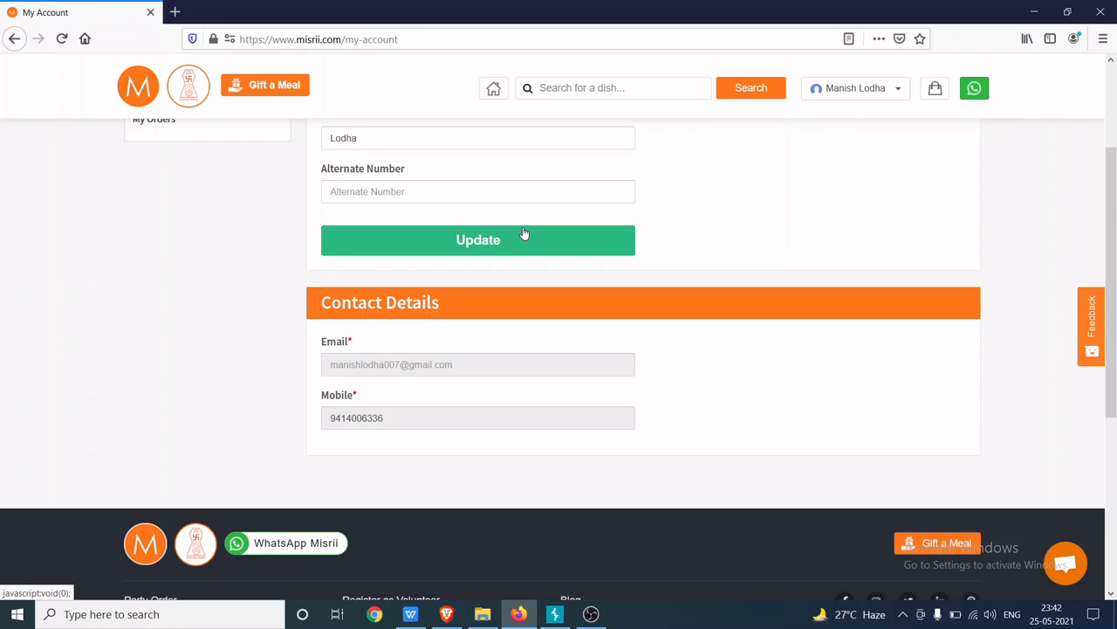
mouse_move(859, 154)
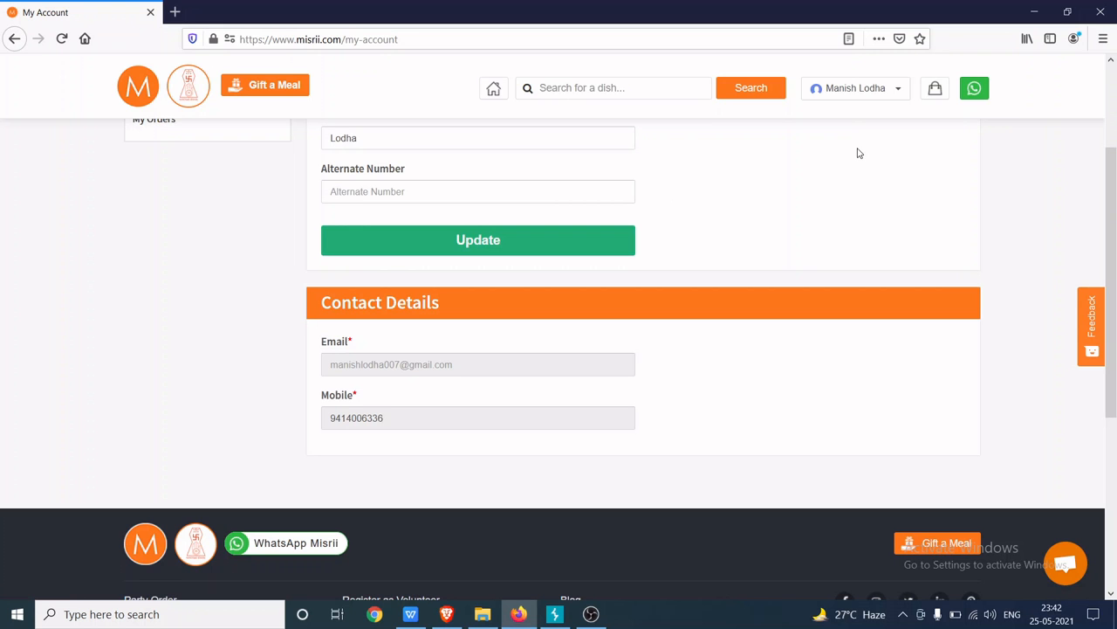
click(856, 87)
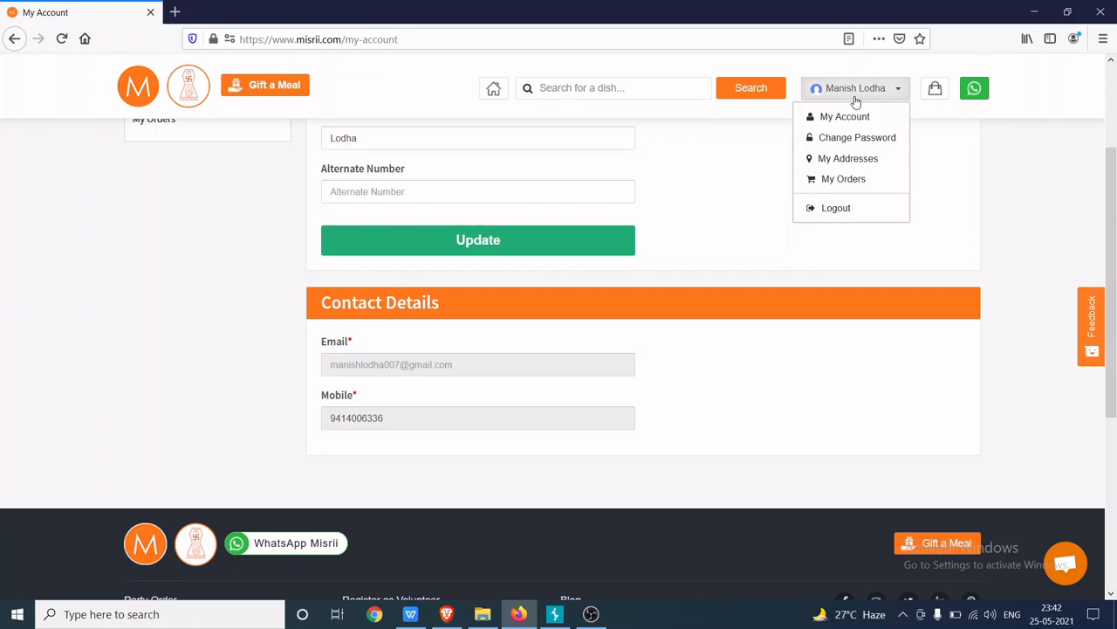